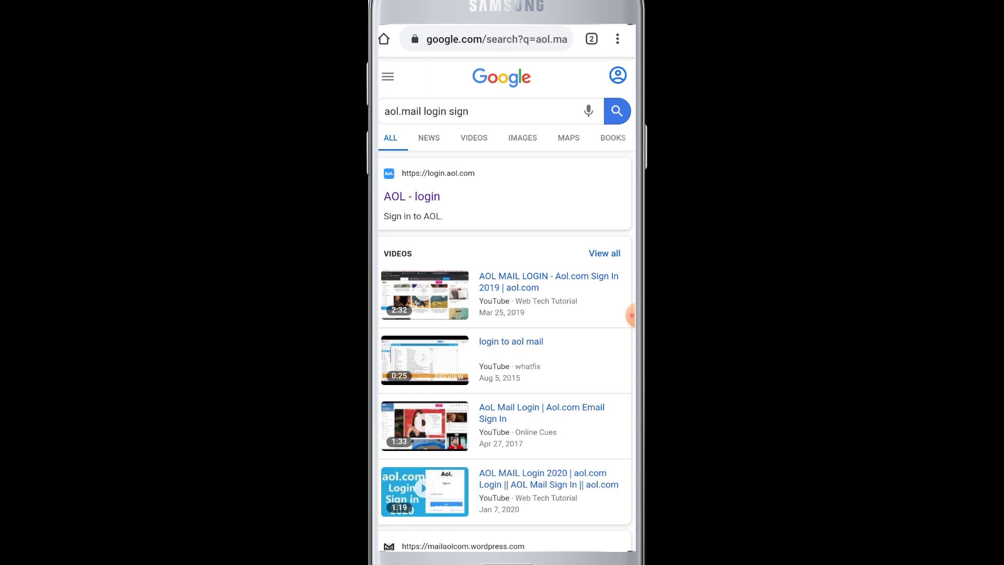
Scroll through the 'aol mail login' Google results and return toward the top
scroll("down", 3)
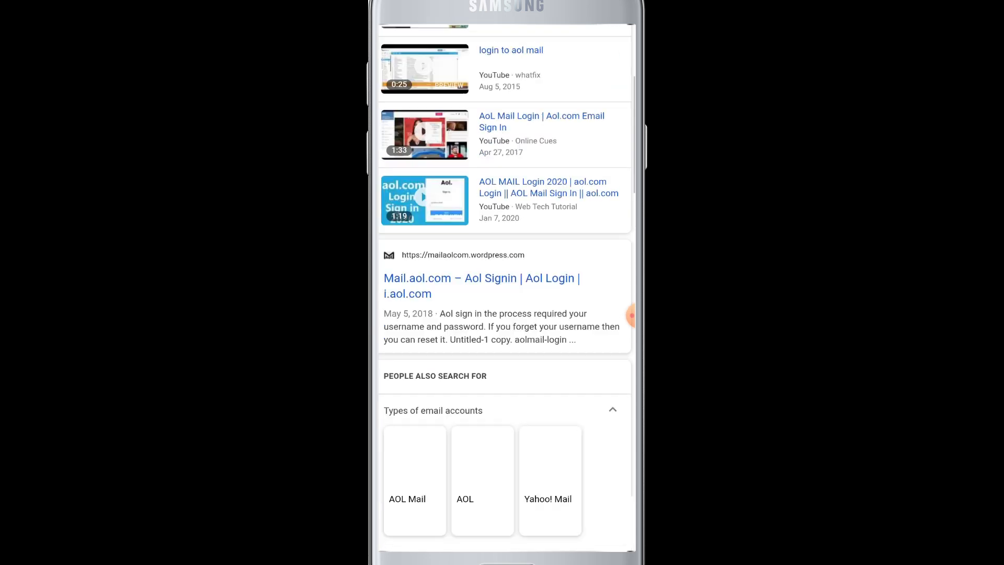
scroll("down", 3)
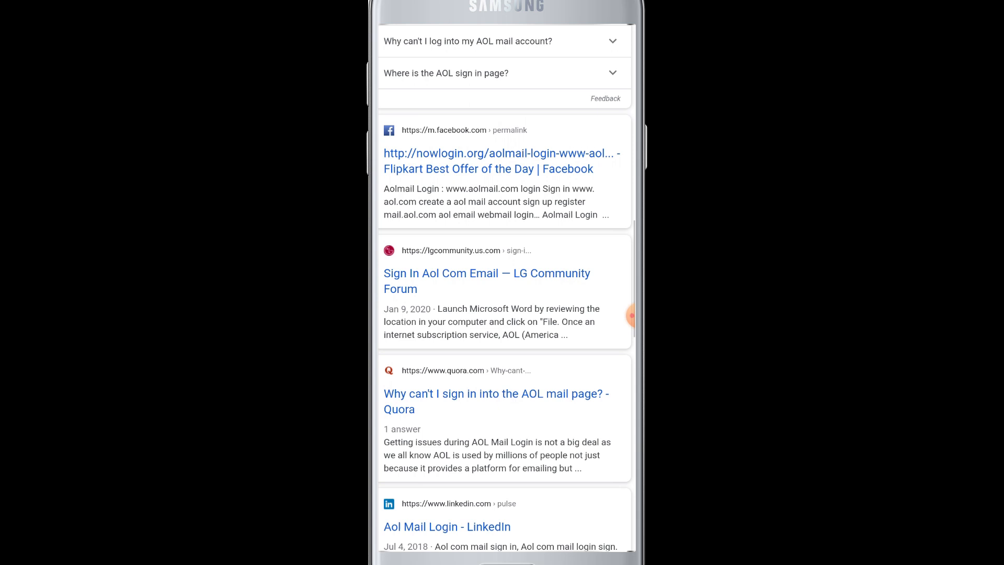
scroll("down", 3)
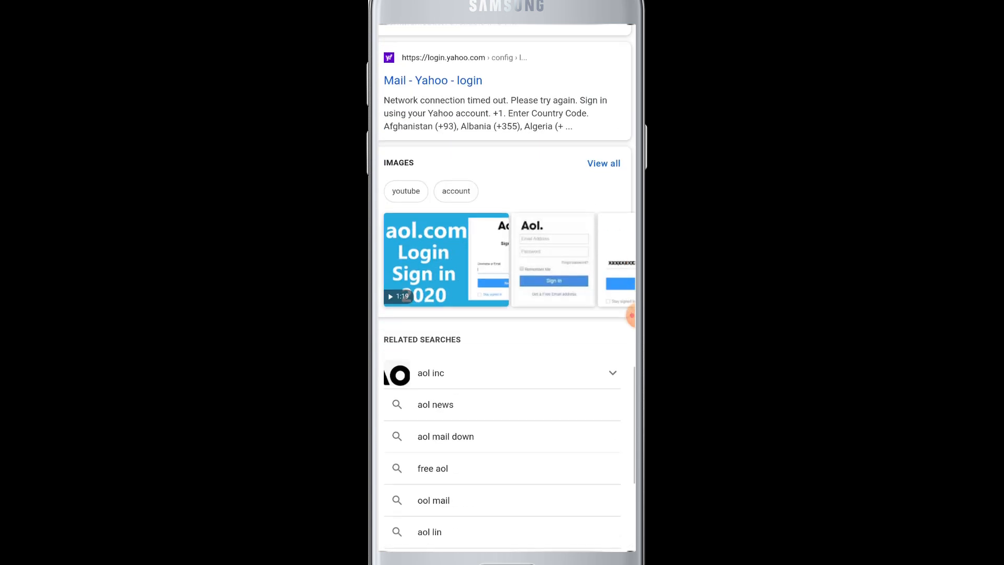
scroll("down", 3)
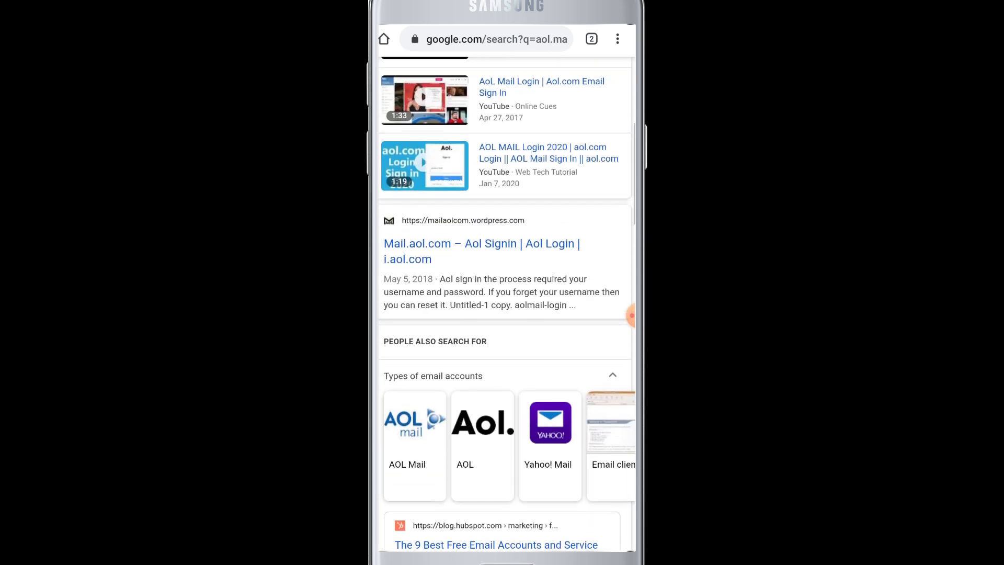
scroll("up", 3)
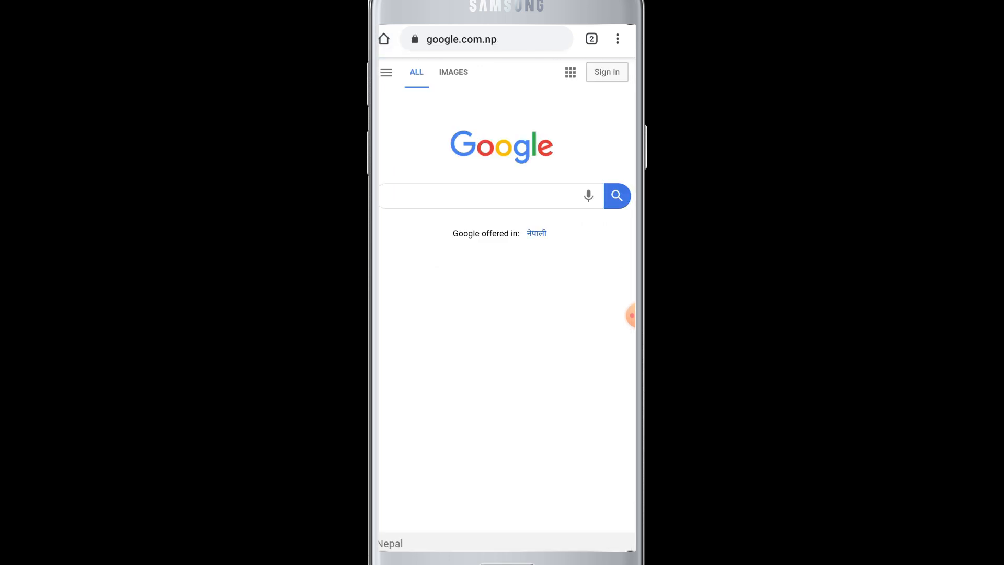
Search Google for 'aol mail sign up' from the address bar
left_click(487, 39)
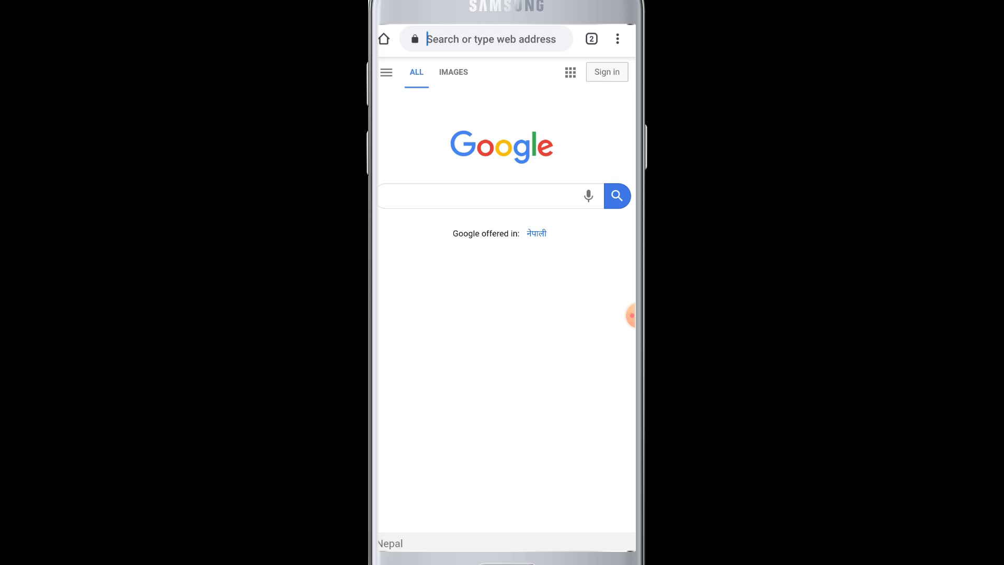
left_click(486, 39)
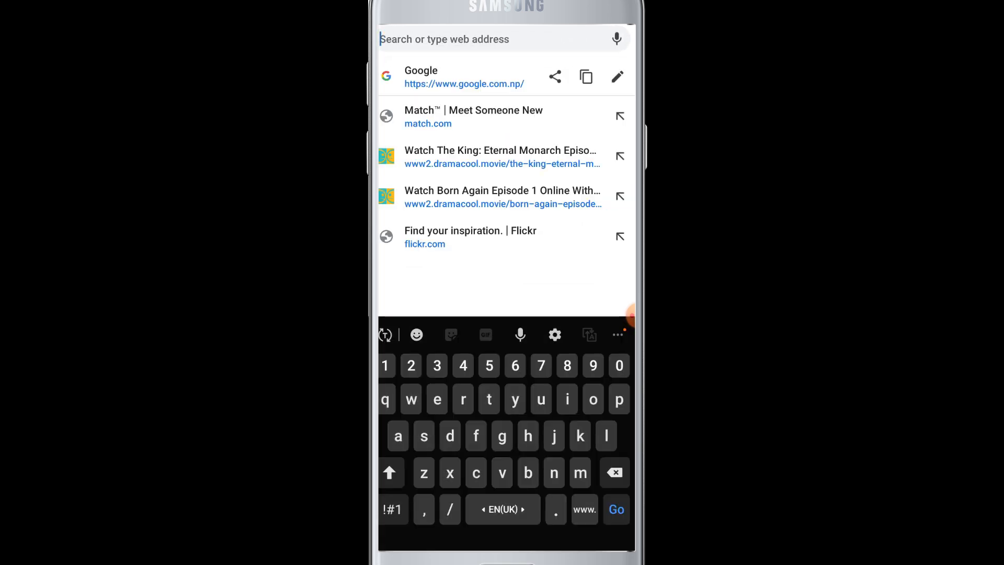
type("aol mail sign up")
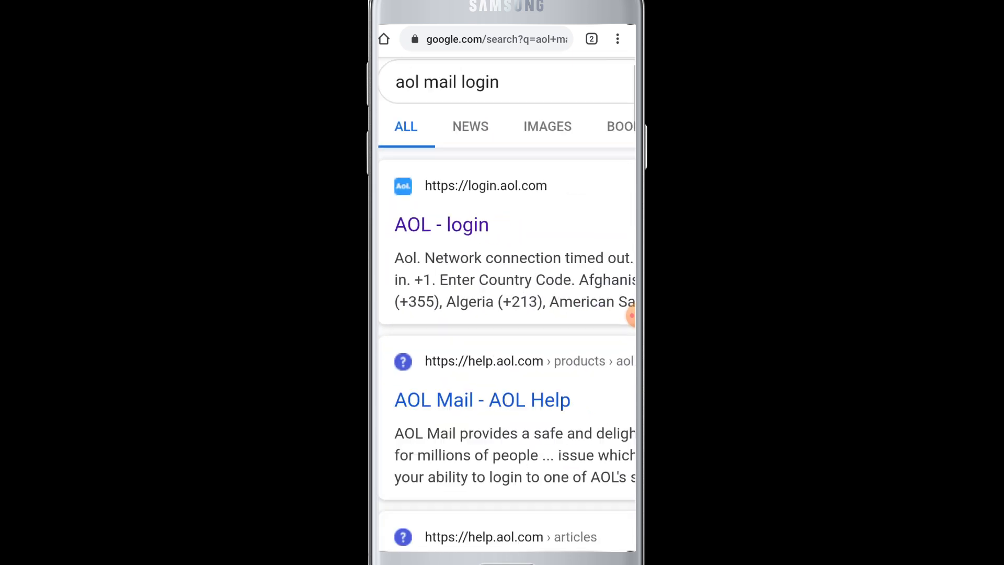
left_click(442, 224)
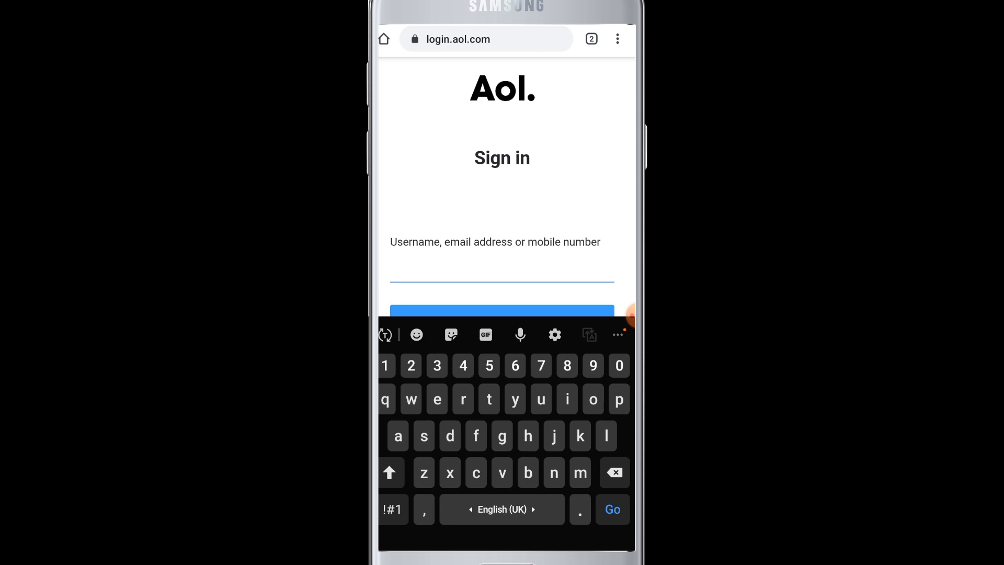
Enter the username 'webtecht79' and continue to the password step
type("webtecht79")
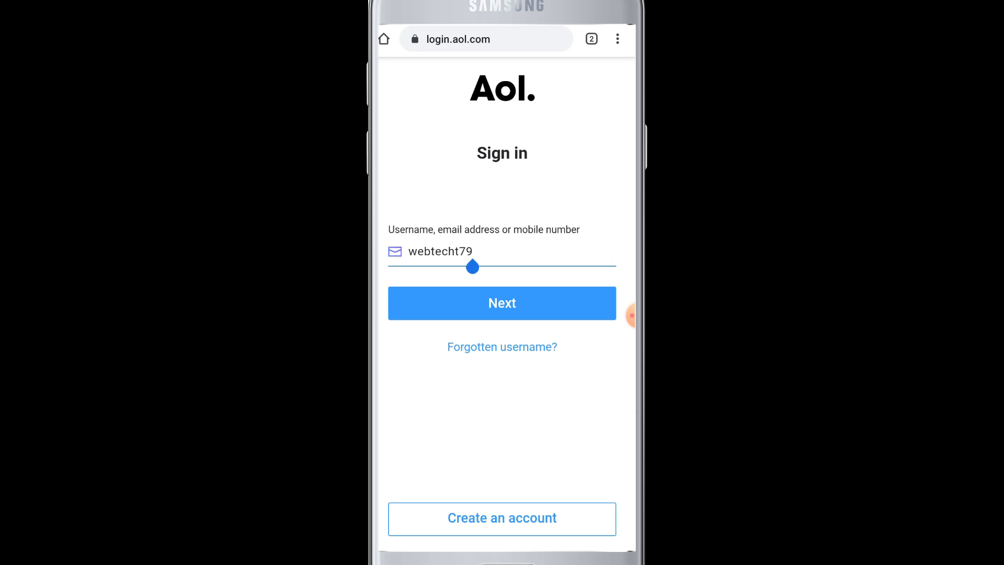
left_click(501, 304)
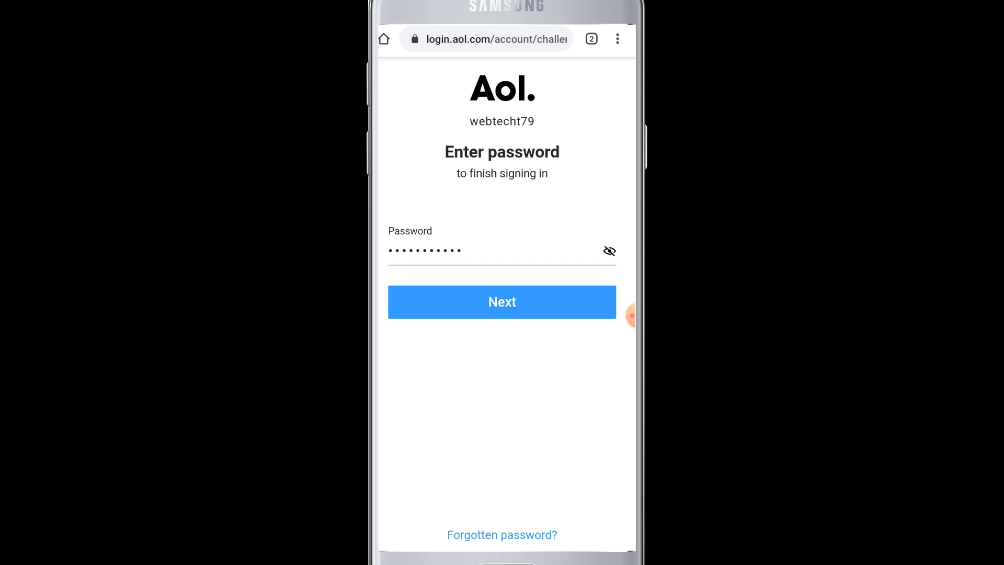
Submit the password with Next and land on the AOL home page
left_click(501, 301)
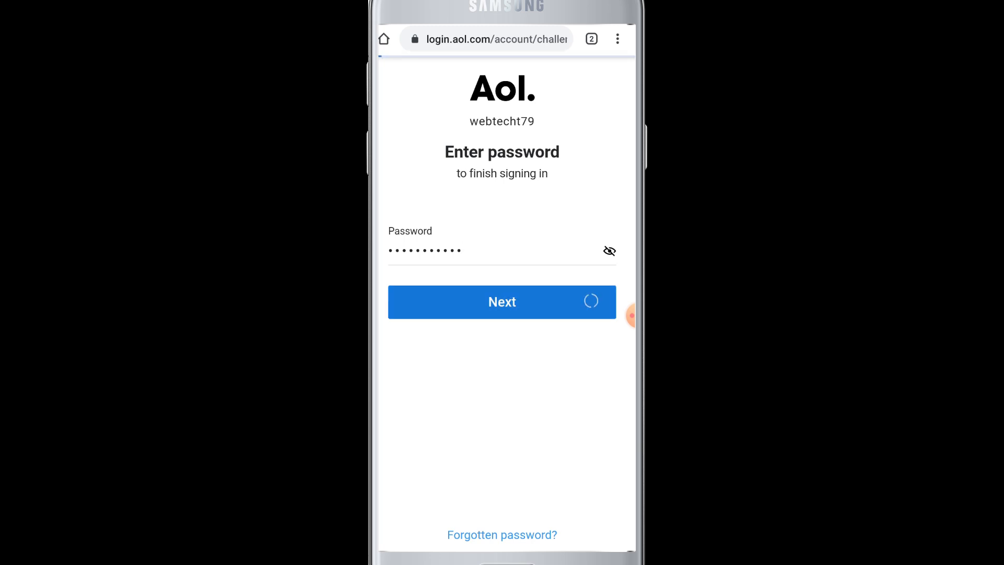
left_click(501, 302)
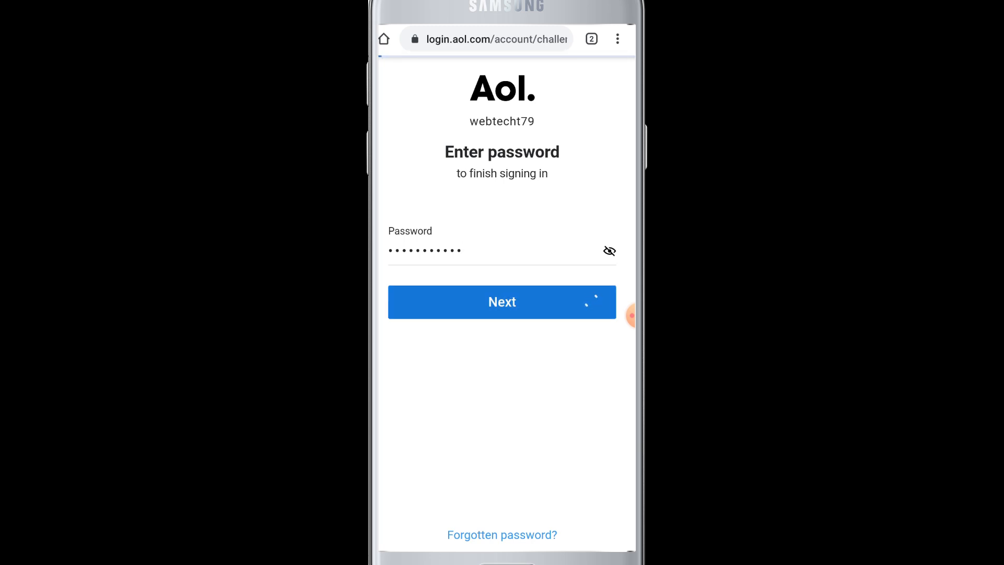
left_click(501, 301)
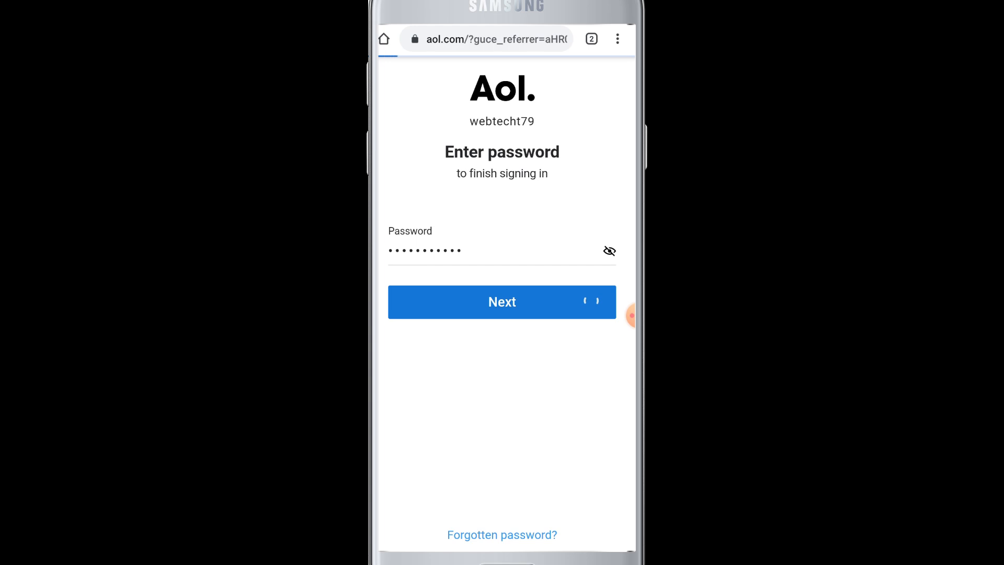
left_click(501, 302)
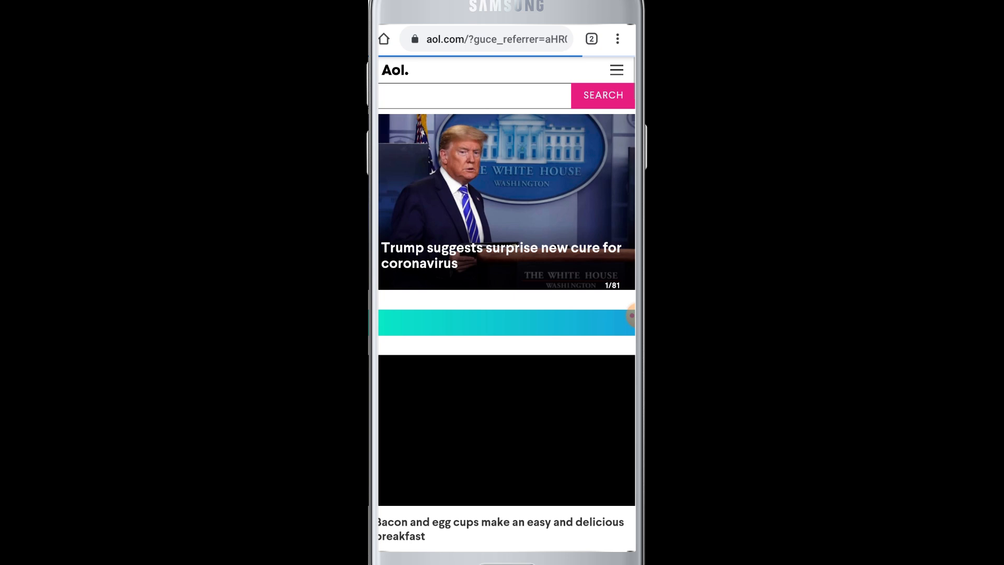
Advance the AOL top news carousel to its second story
scroll("down", 3)
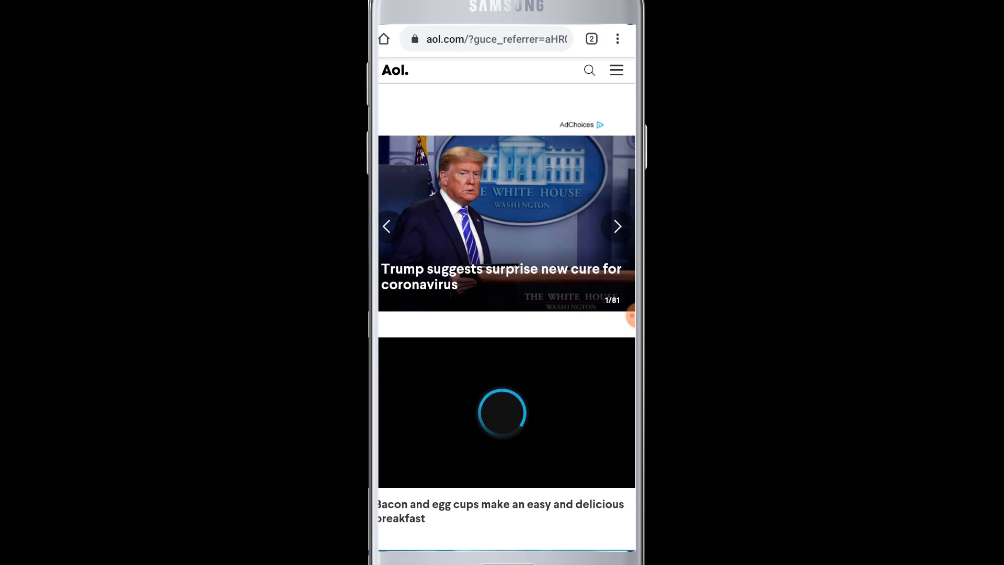
left_click(617, 226)
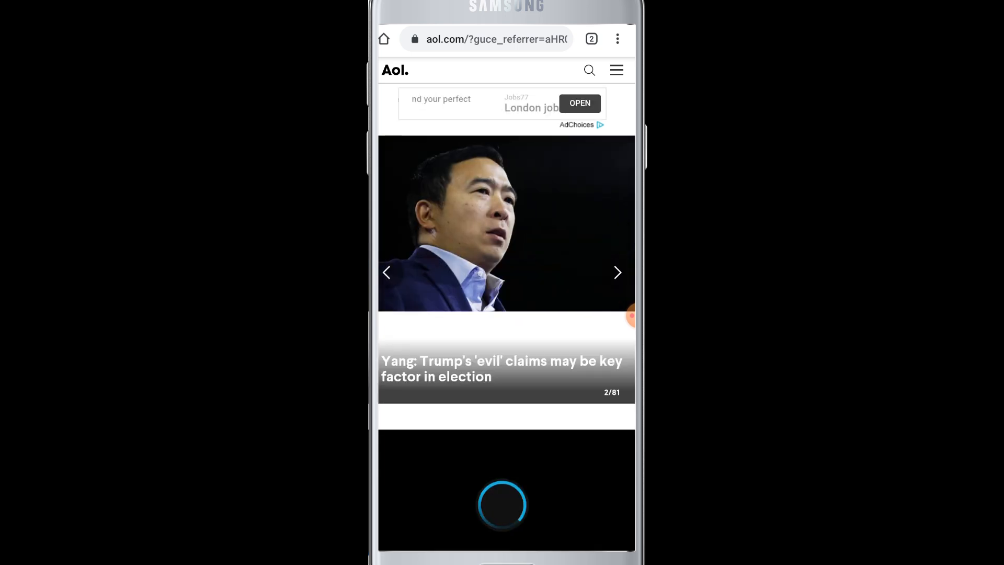